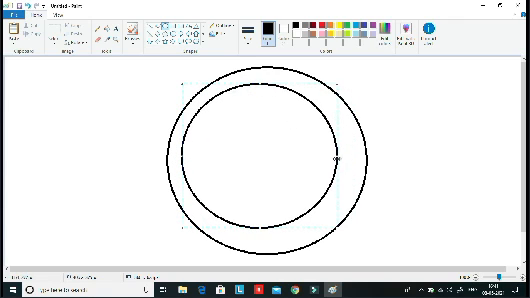
# Step: Drag the inner oval outward until it sits evenly inside the outer oval
pyautogui.moveTo(338, 160); pyautogui.dragTo(338, 210)
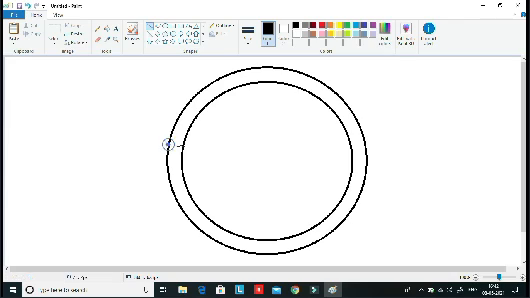
# Step: Remove the upper half of both rings to leave a flat-topped half-circle rind
pyautogui.moveTo(168, 146); pyautogui.dragTo(365, 146)
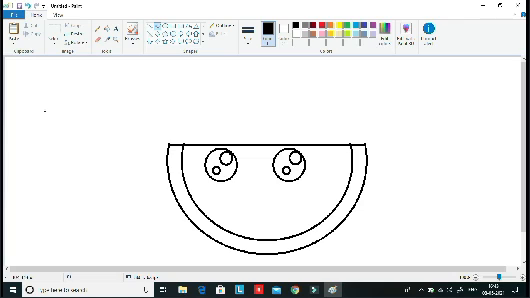
# Step: Draw the smiling mouth curve below the eyes
pyautogui.moveTo(38, 107); pyautogui.dragTo(133, 108)
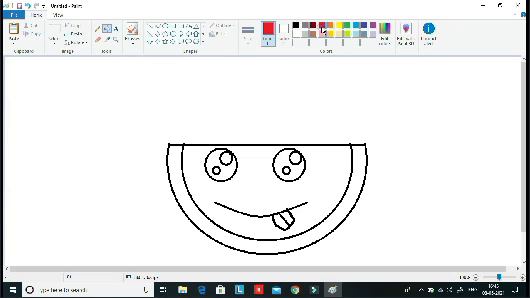
# Step: Fill the tongue and the watermelon flesh with red
pyautogui.click(277, 213)
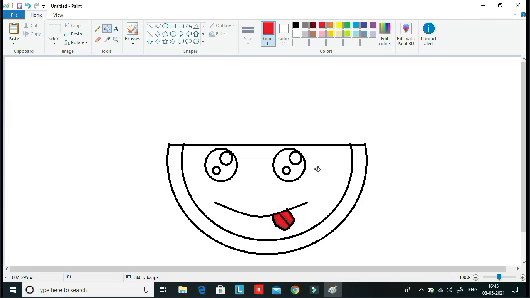
pyautogui.click(265, 190)
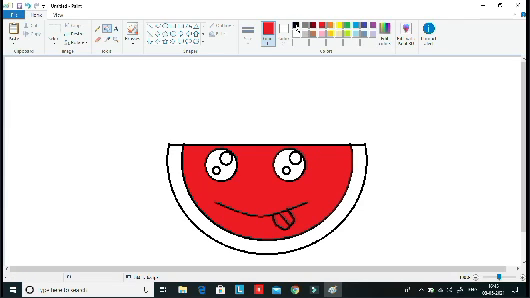